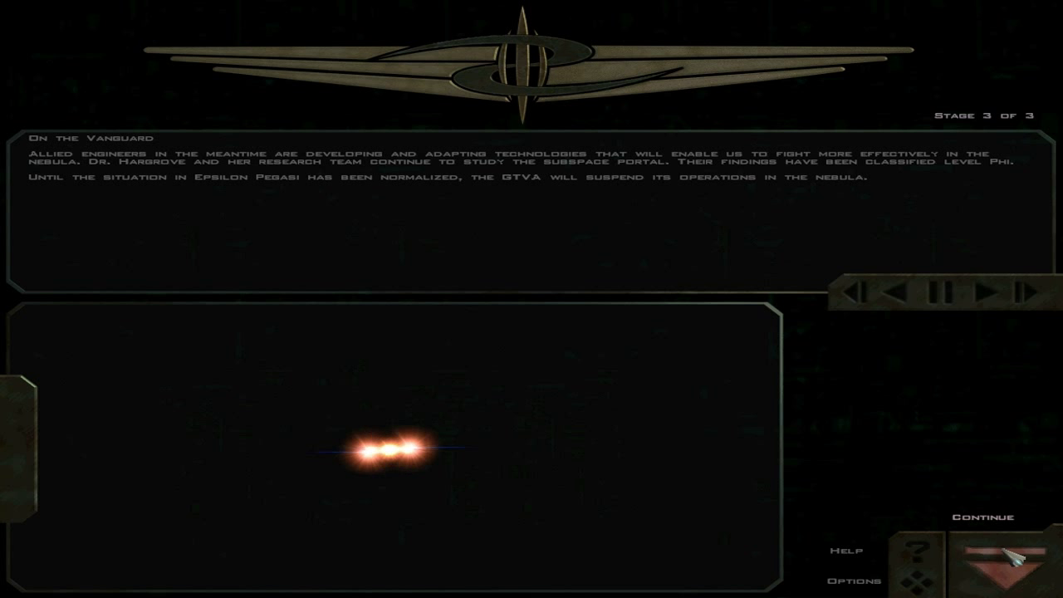
Continue past the Vanguard news briefing to The Sixth Wonder mission briefing
{"action": "left_click", "coordinate": [986, 556]}
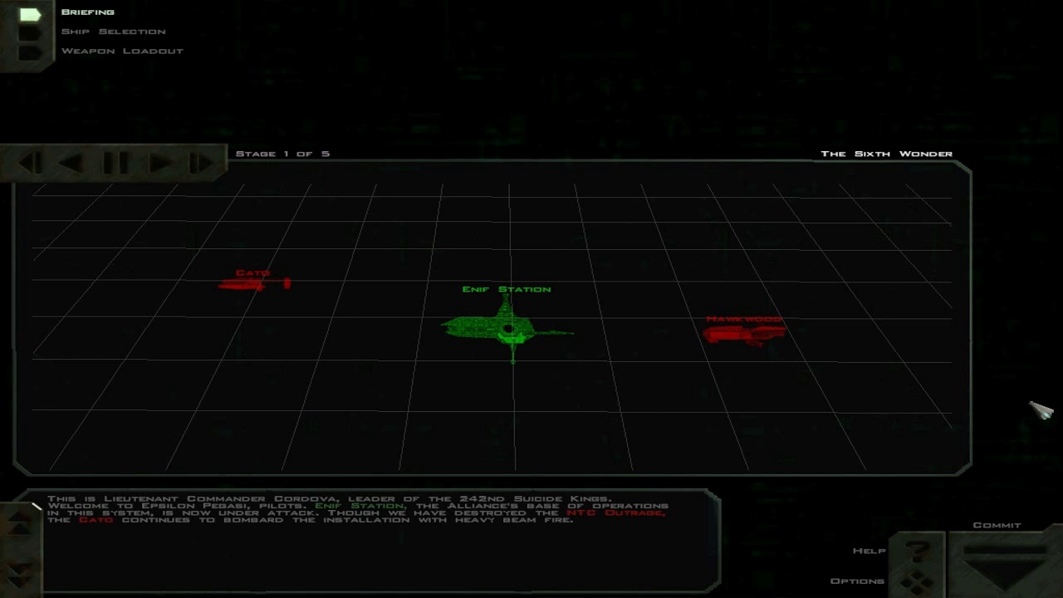
{"action": "mouse_move", "coordinate": [1009, 427]}
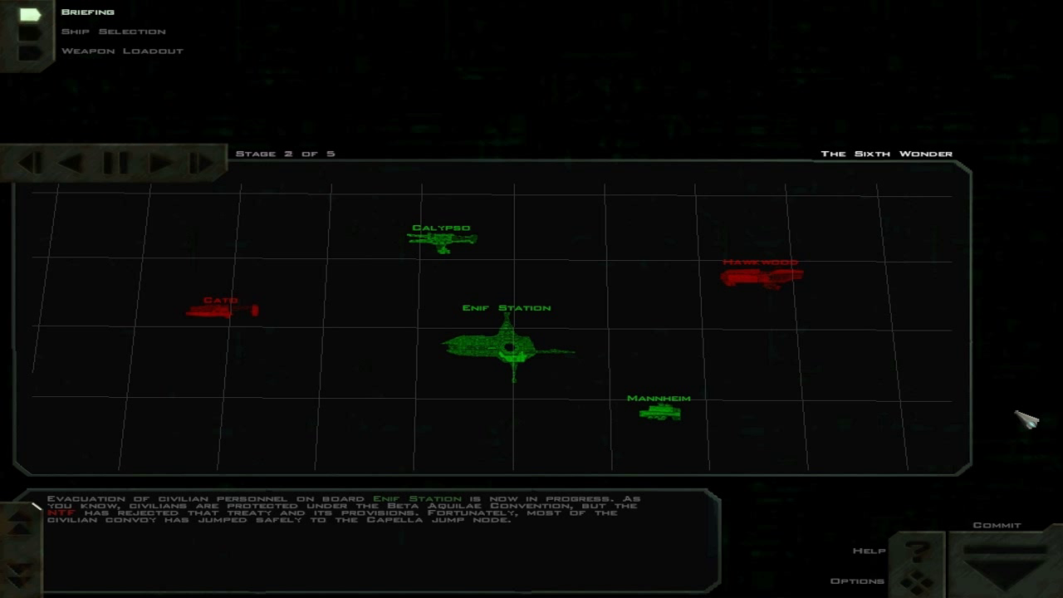
{"action": "mouse_move", "coordinate": [1016, 417]}
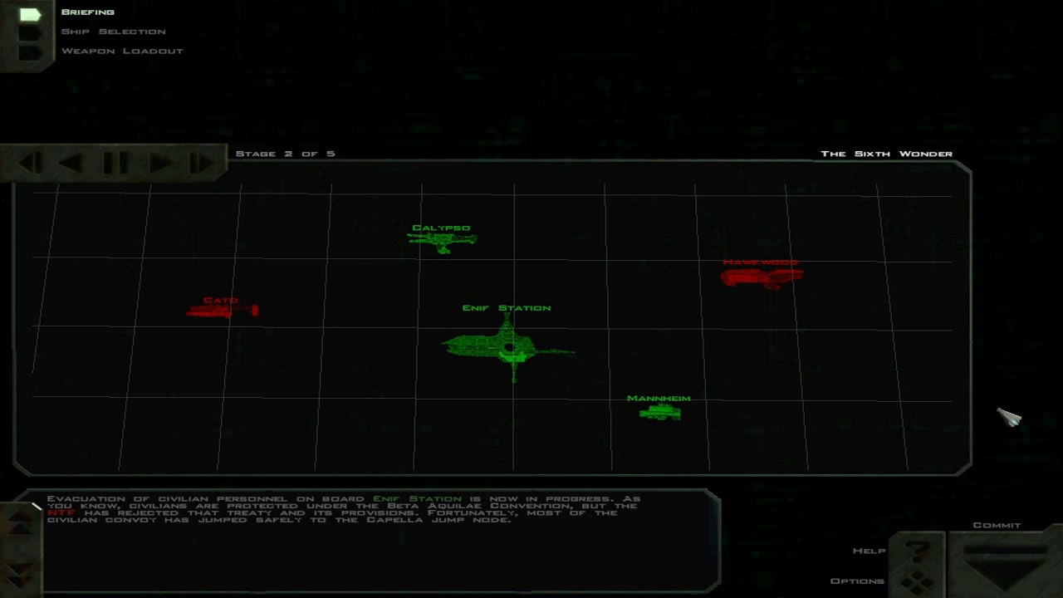
{"action": "mouse_move", "coordinate": [1017, 418]}
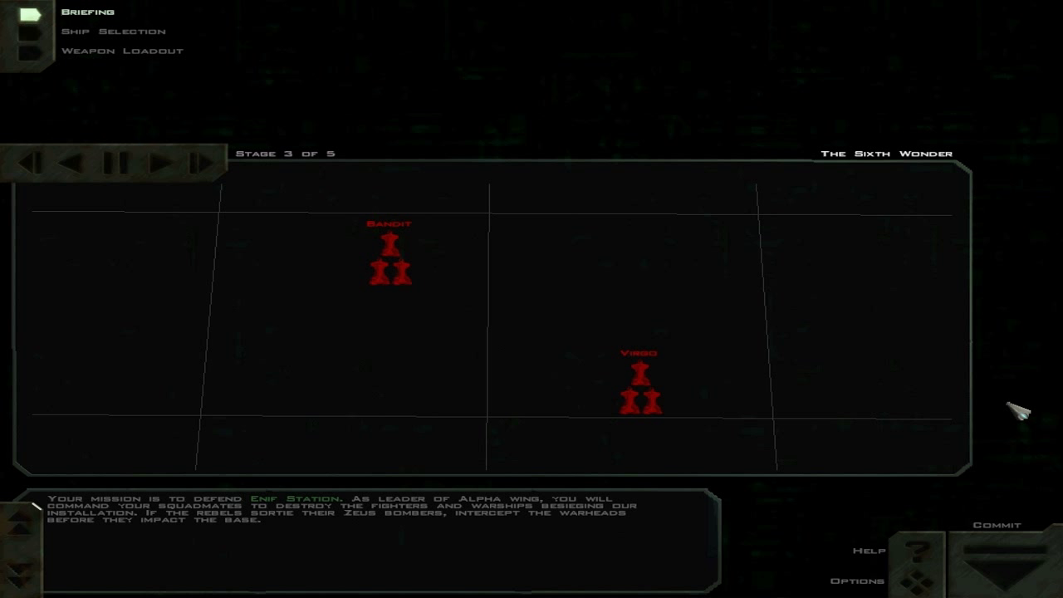
Advance the briefing to stage 5: protect Enif Station and the transports
{"action": "left_click", "coordinate": [158, 166]}
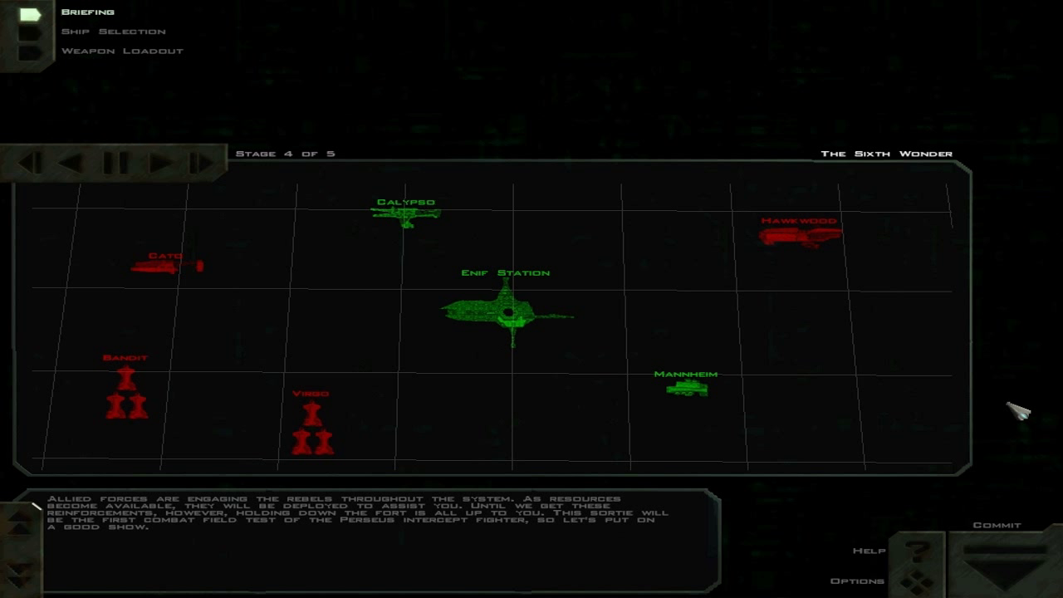
{"action": "left_click", "coordinate": [170, 164]}
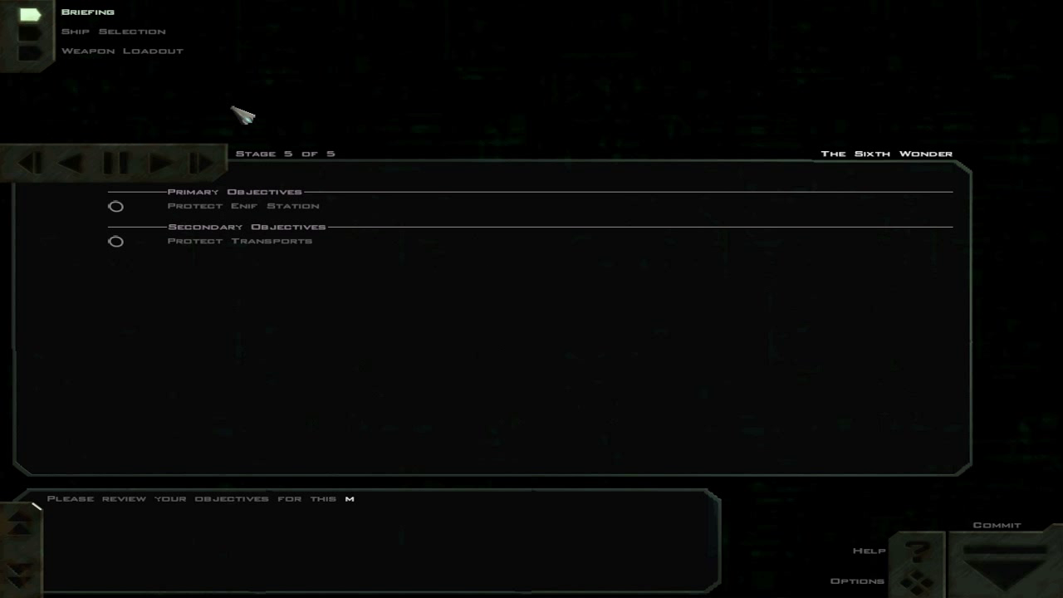
Return to briefing stage 4 on reinforcements and the Perseus test, then pause
{"action": "left_click", "coordinate": [79, 161]}
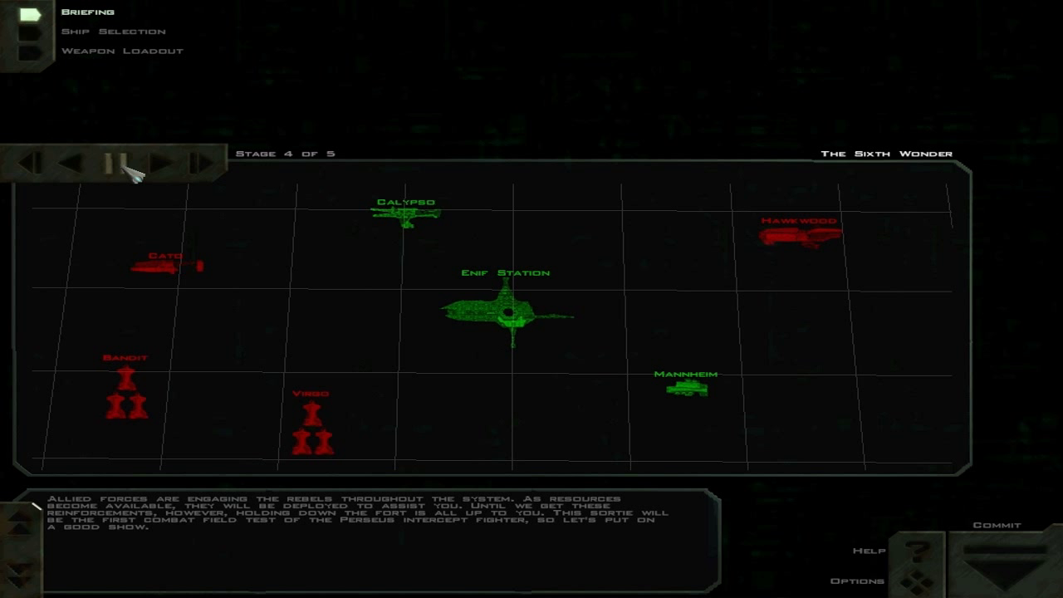
{"action": "left_click", "coordinate": [171, 164]}
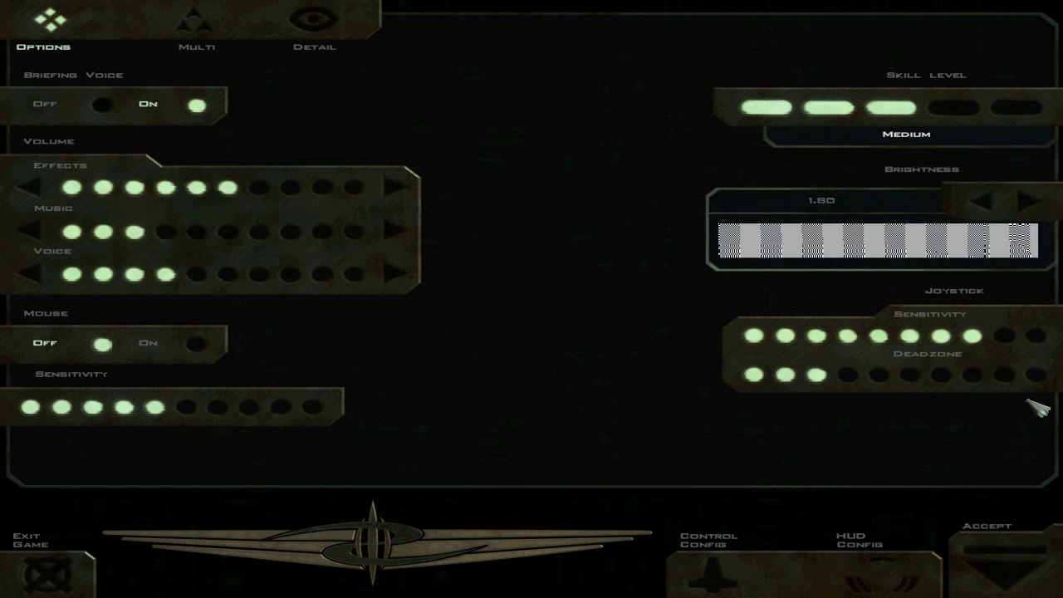
Accept the options screen to resume the mission, then press F1 for help
{"action": "left_click", "coordinate": [987, 548]}
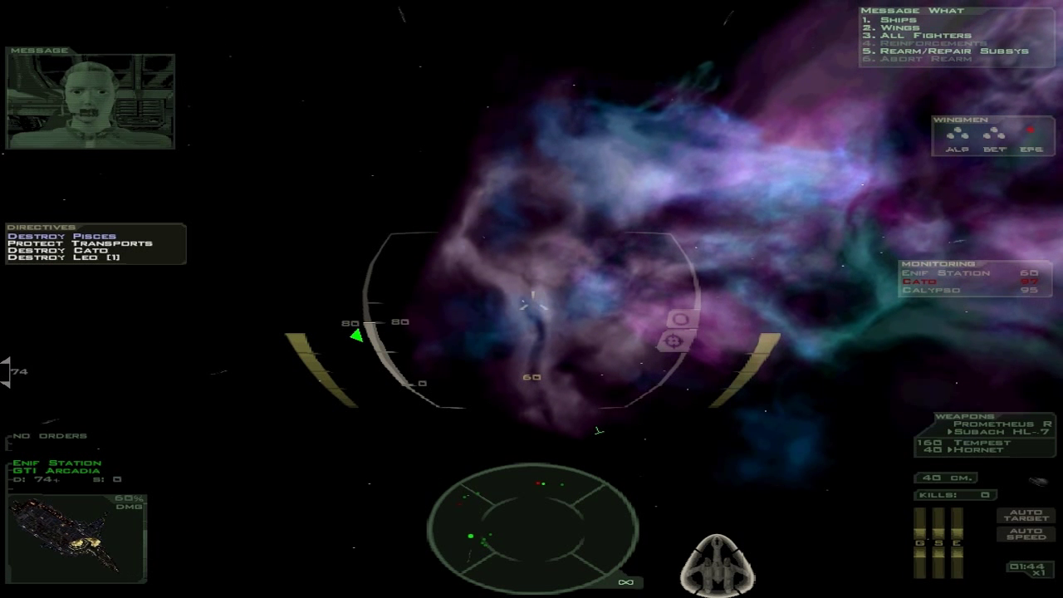
{"action": "key", "text": "F1"}
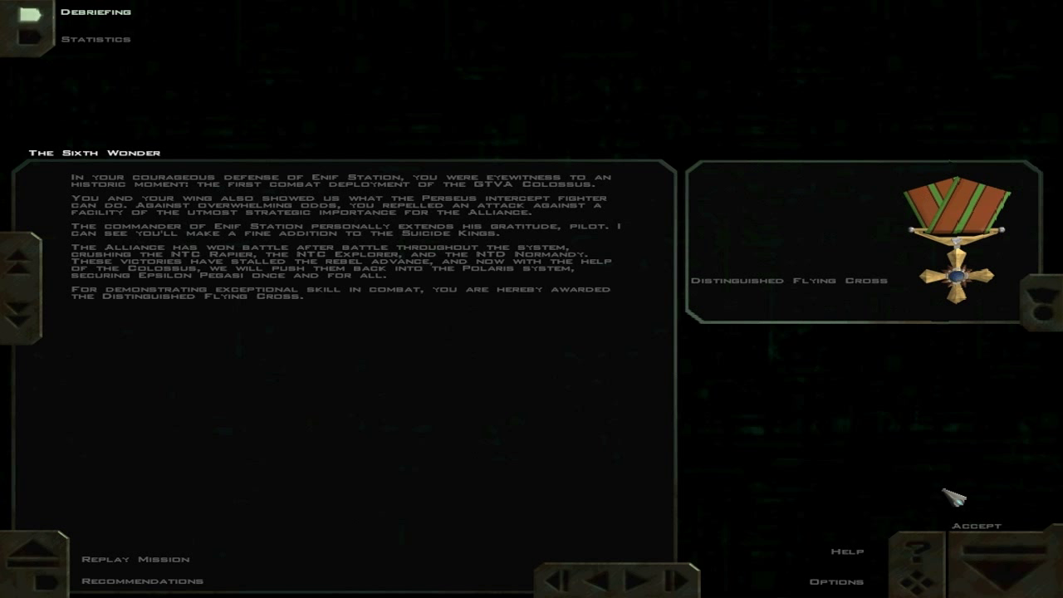
Accept the debriefing awarding the Distinguished Flying Cross
{"action": "left_click", "coordinate": [976, 524]}
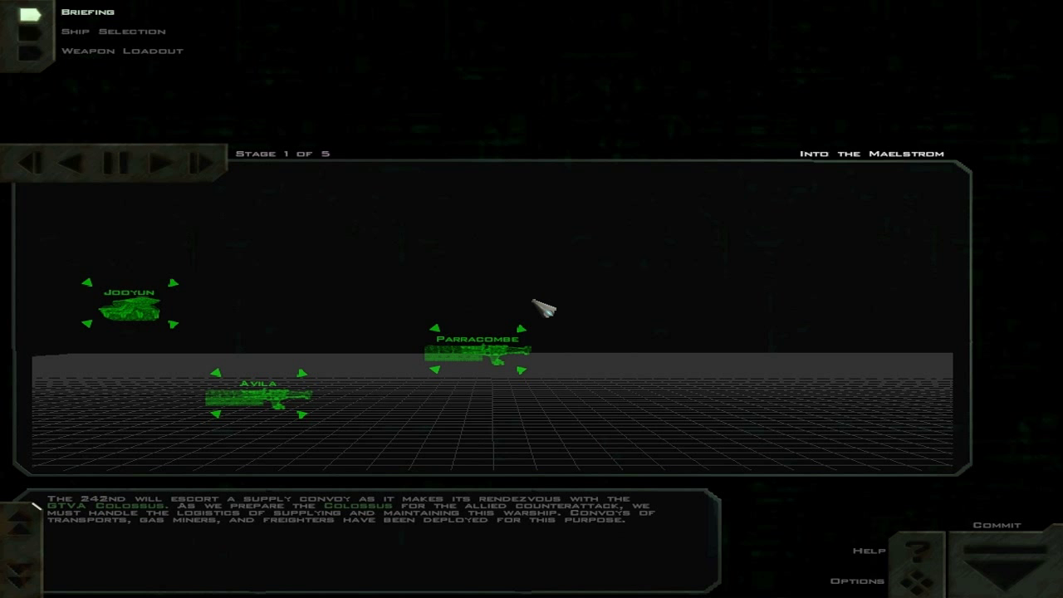
Advance the Into the Maelstrom briefing past the convoy rendezvous stage
{"action": "left_click", "coordinate": [144, 163]}
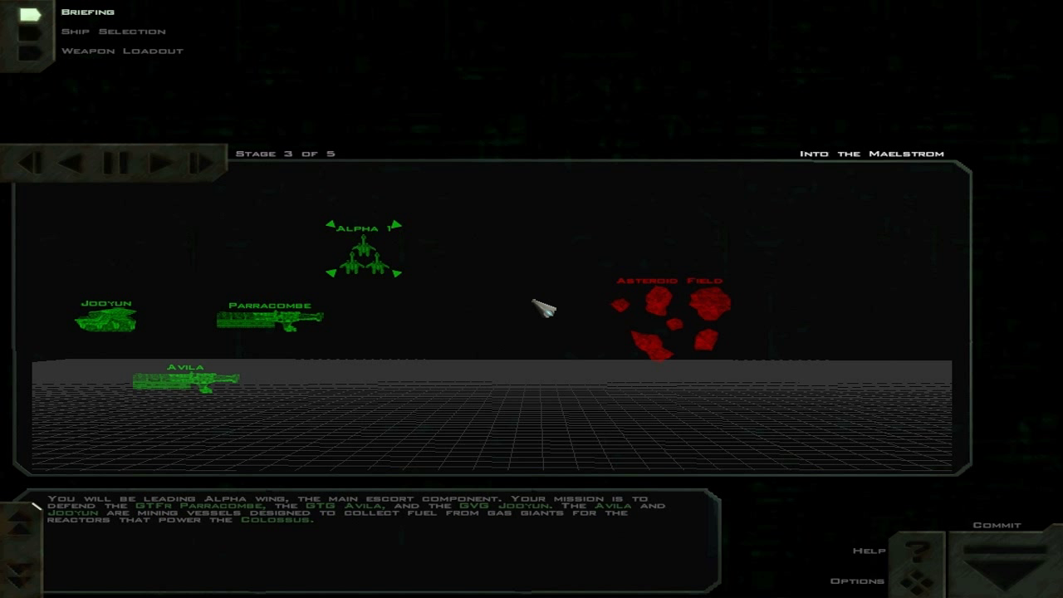
Advance the briefing to stage 4, showing Kappa wing guarding the Jodyun
{"action": "left_click", "coordinate": [160, 166]}
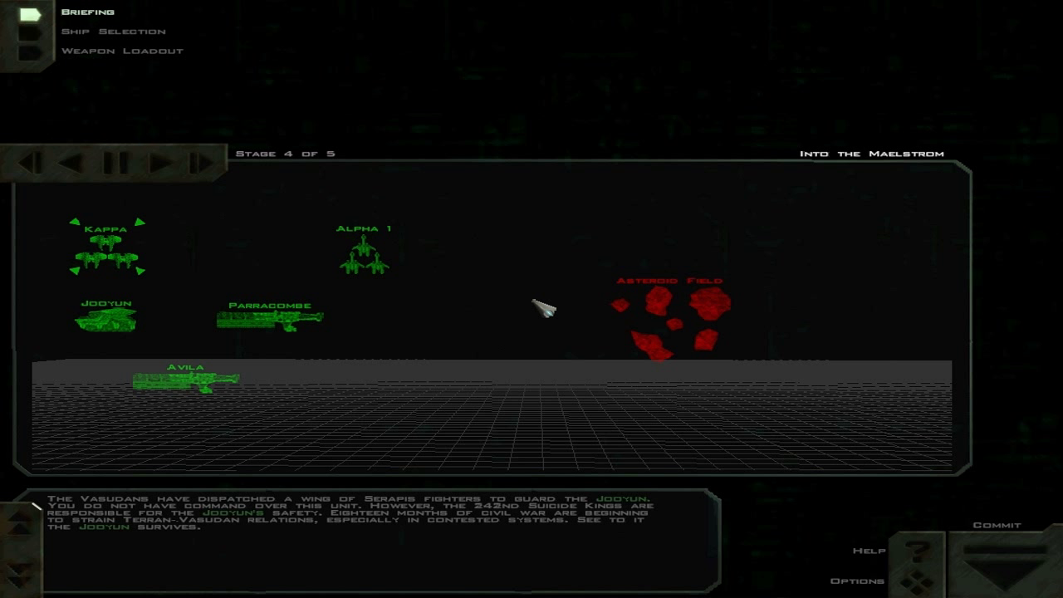
Advance to stage 5: protect Parracombe, Jodyun and Avila
{"action": "left_click", "coordinate": [160, 164]}
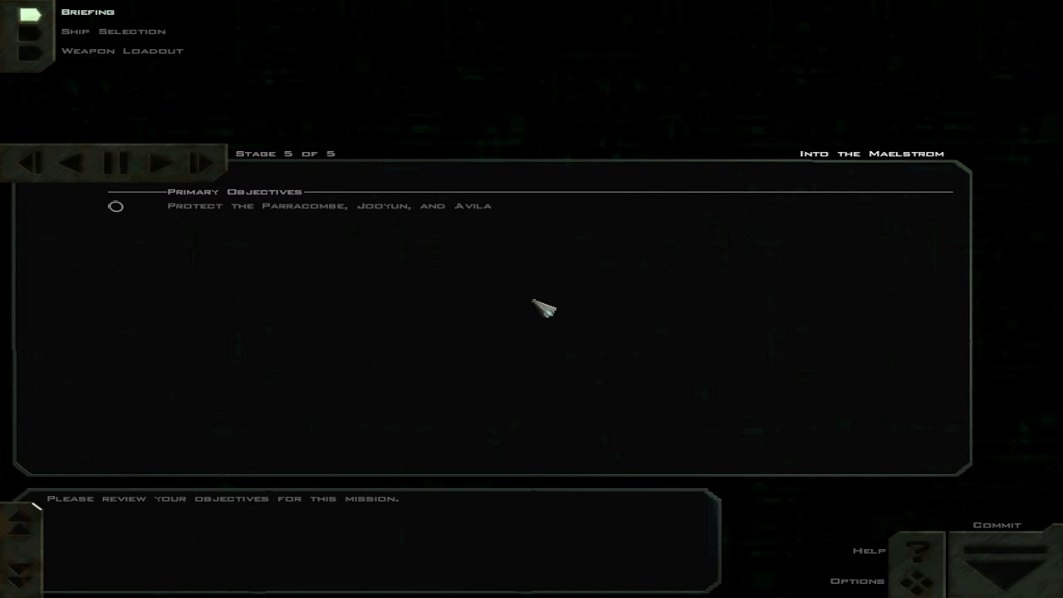
{"action": "mouse_move", "coordinate": [401, 323]}
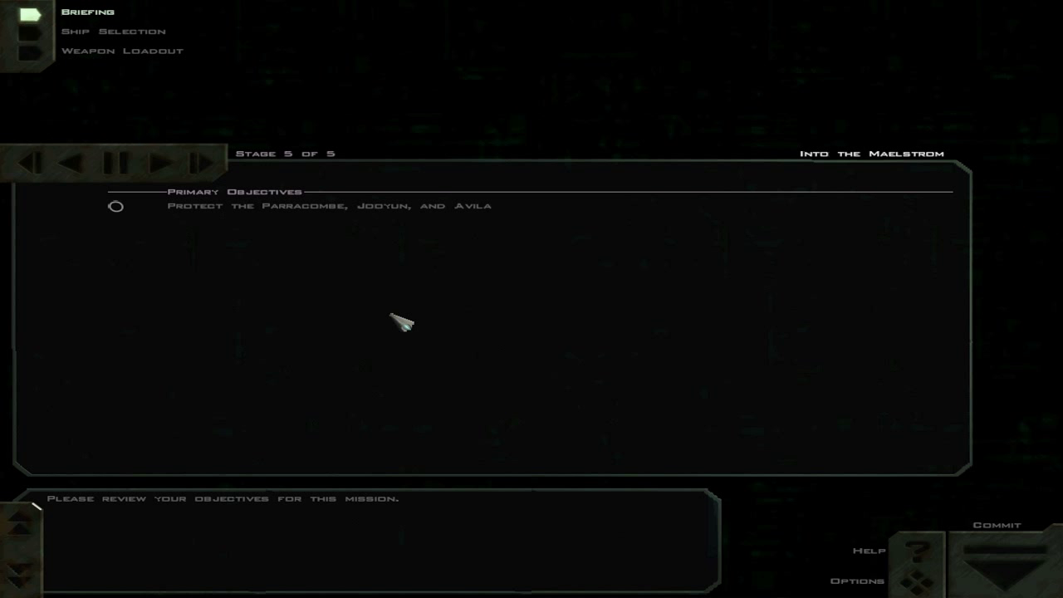